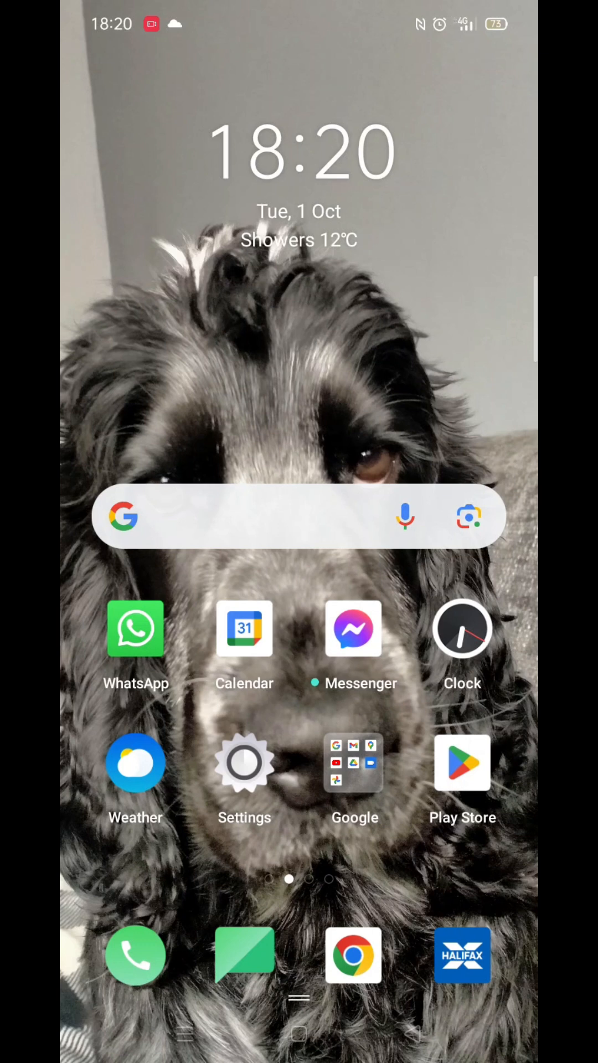
Launch the Google Play Store from the home screen
{"action": "left_click", "coordinate": [463, 763]}
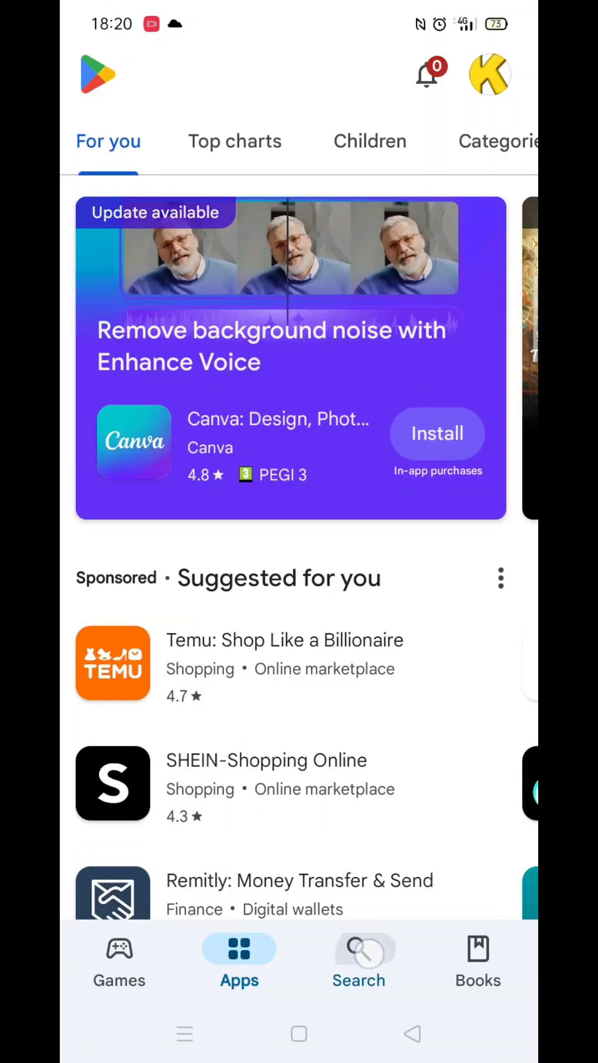
Search the Play Store for 'capcut' via the suggestion to list CapCut - Video Editor
{"action": "left_click", "coordinate": [357, 959]}
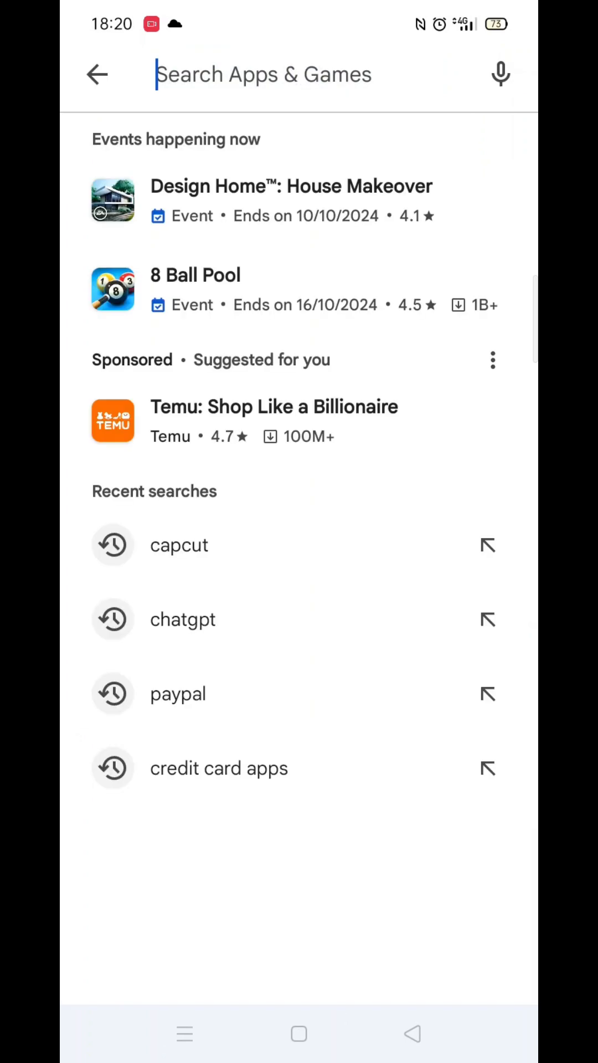
{"action": "type", "text": "c"}
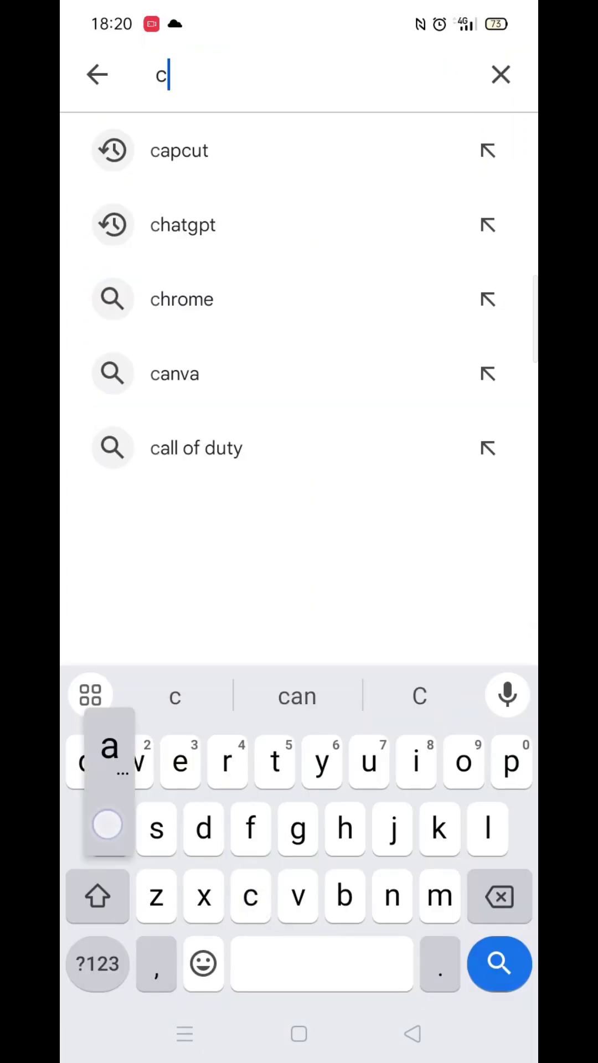
{"action": "left_click", "coordinate": [180, 149]}
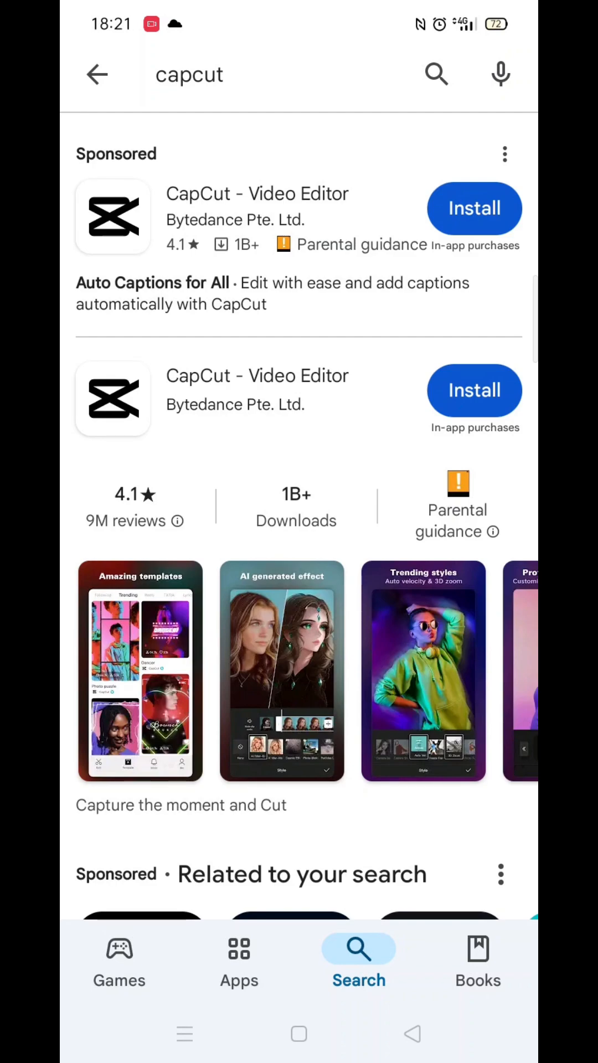
Review CapCut - Video Editor's About details and device compatibility explanation, then return to its page
{"action": "left_click", "coordinate": [256, 390]}
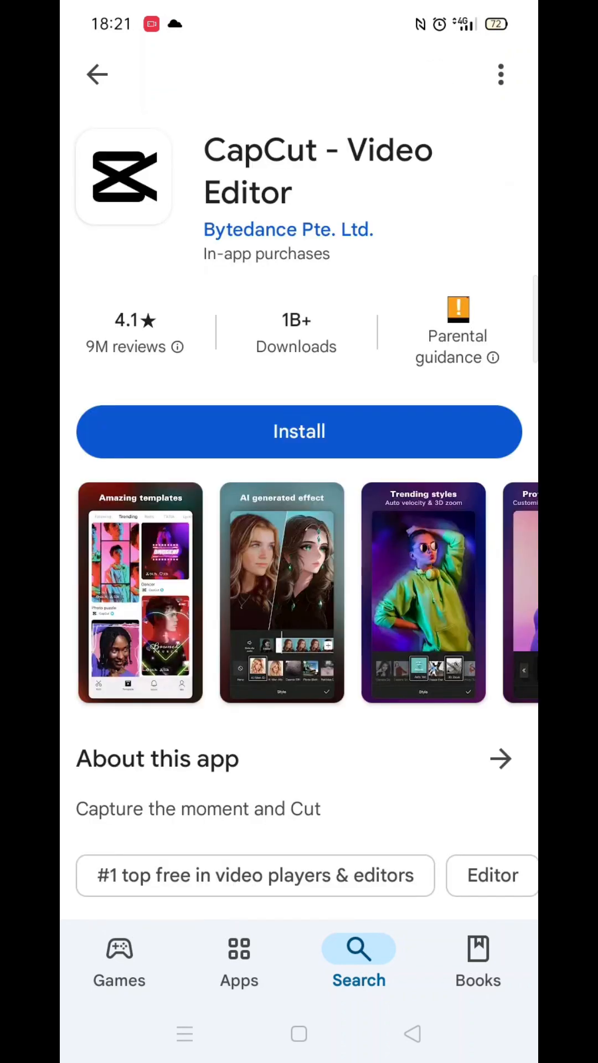
{"action": "scroll", "scroll_direction": "down", "scroll_amount": 3}
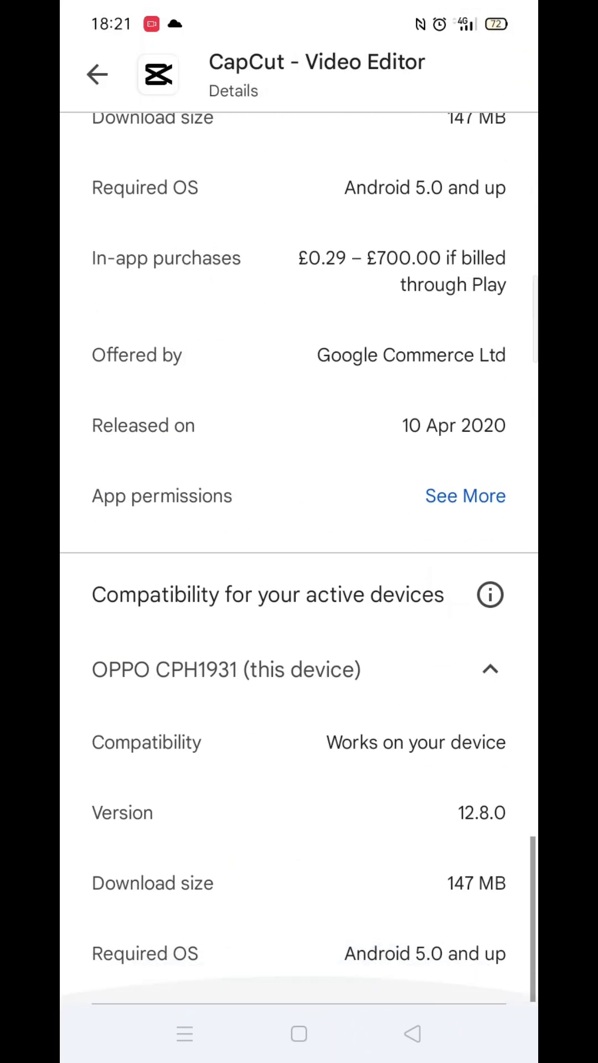
{"action": "left_click", "coordinate": [489, 595]}
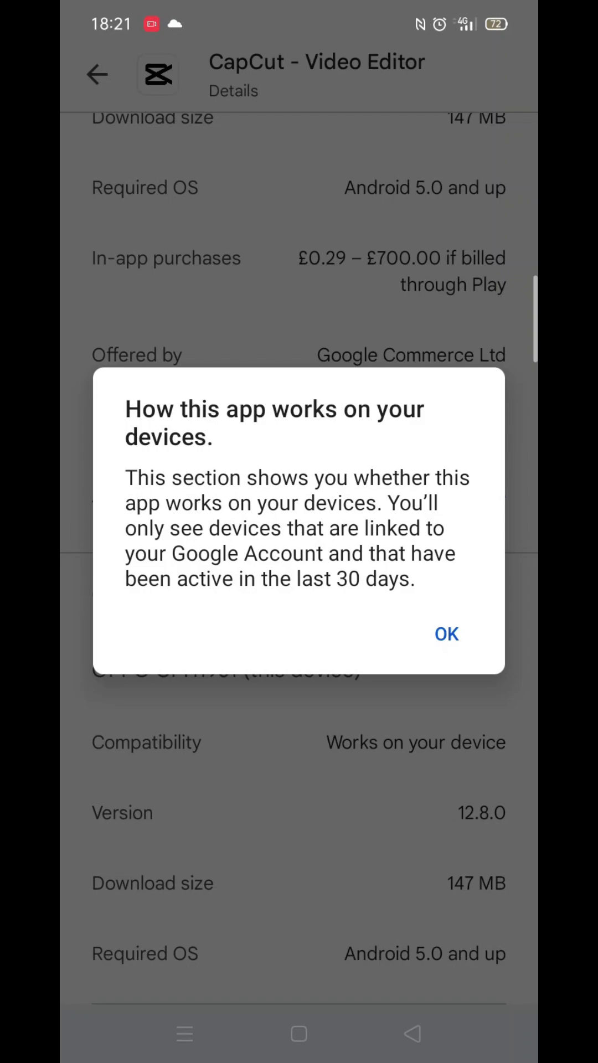
{"action": "left_click", "coordinate": [445, 633]}
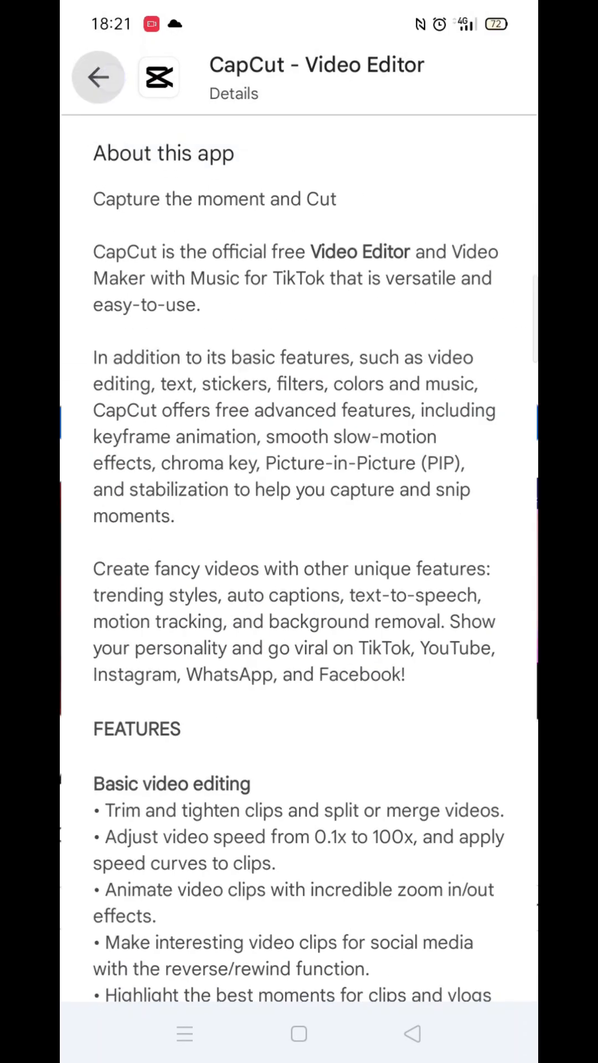
{"action": "left_click", "coordinate": [98, 77]}
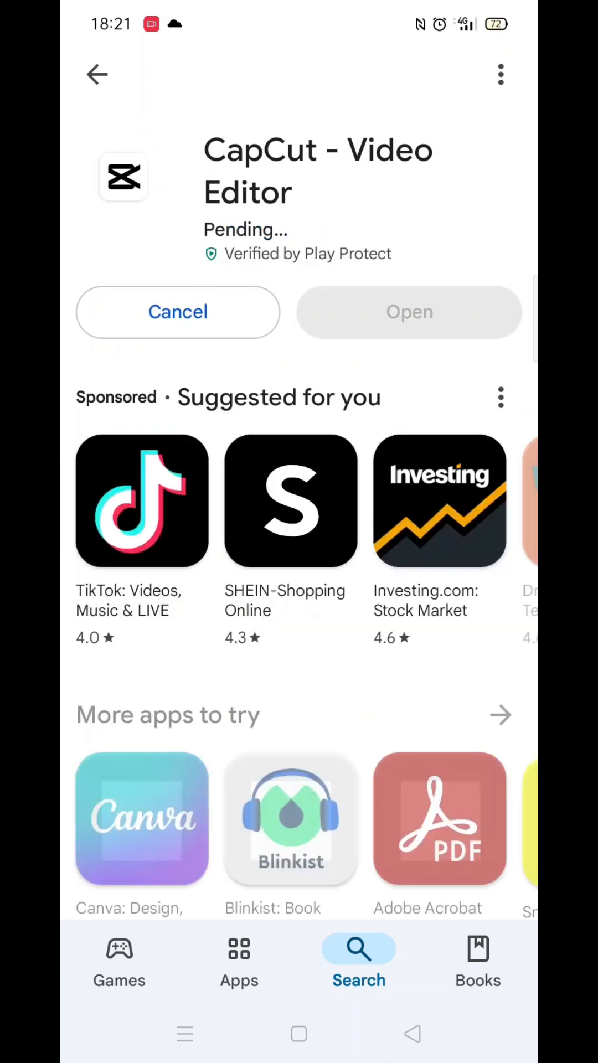